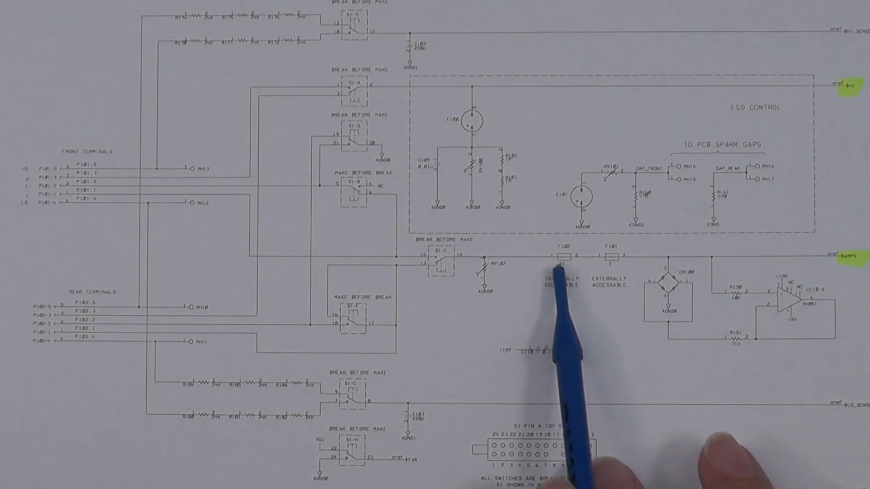
{"action": "mouse_move", "coordinate": [794, 288]}
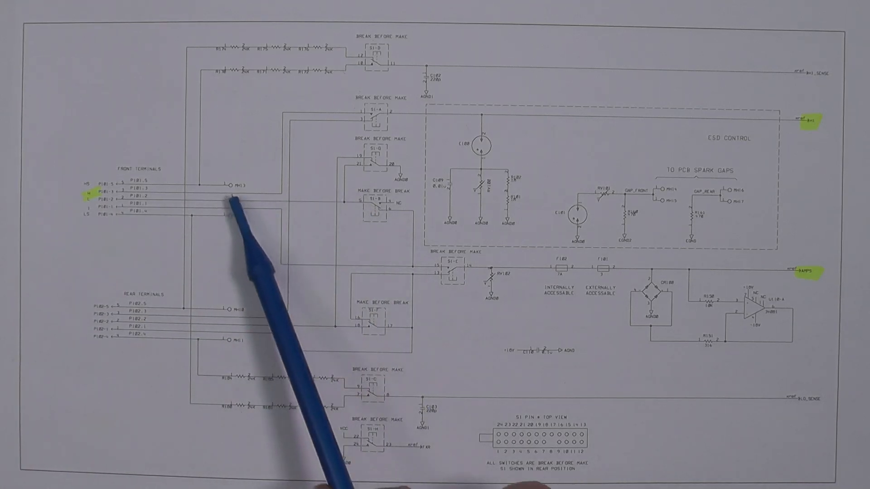
{"action": "mouse_move", "coordinate": [376, 217]}
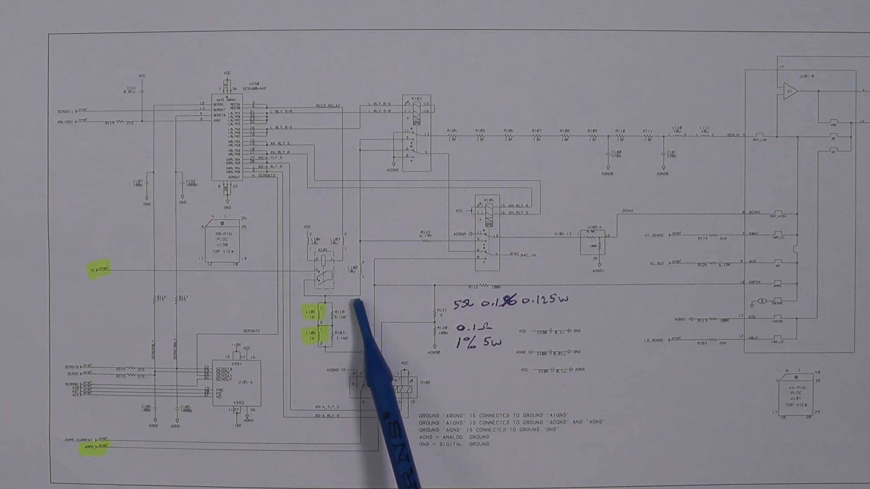
{"action": "mouse_move", "coordinate": [361, 306]}
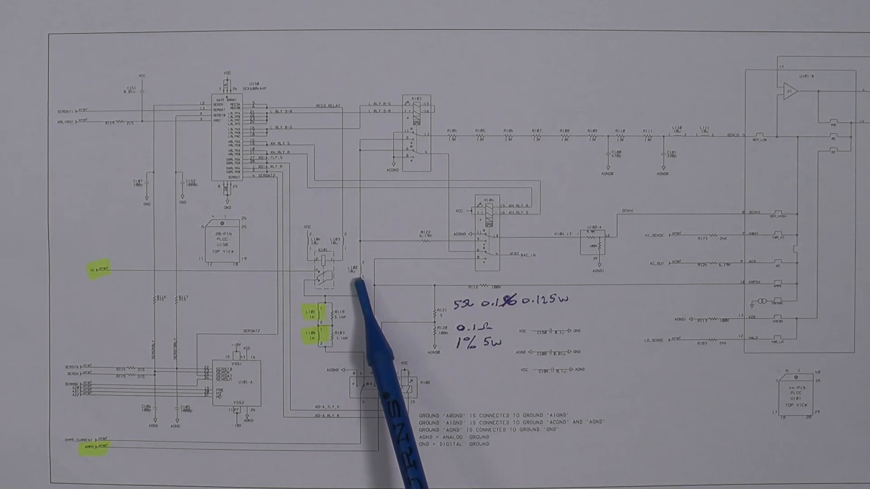